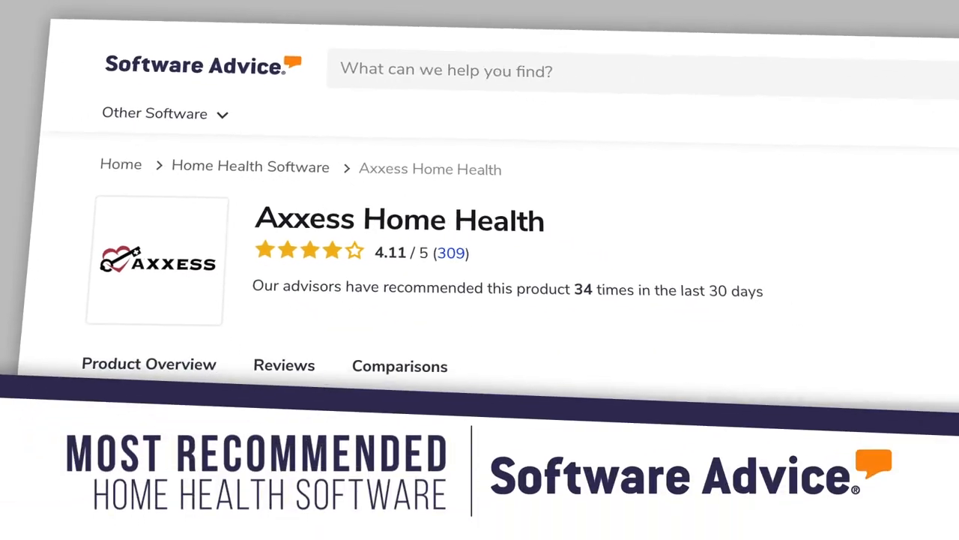
scroll(down, 3)
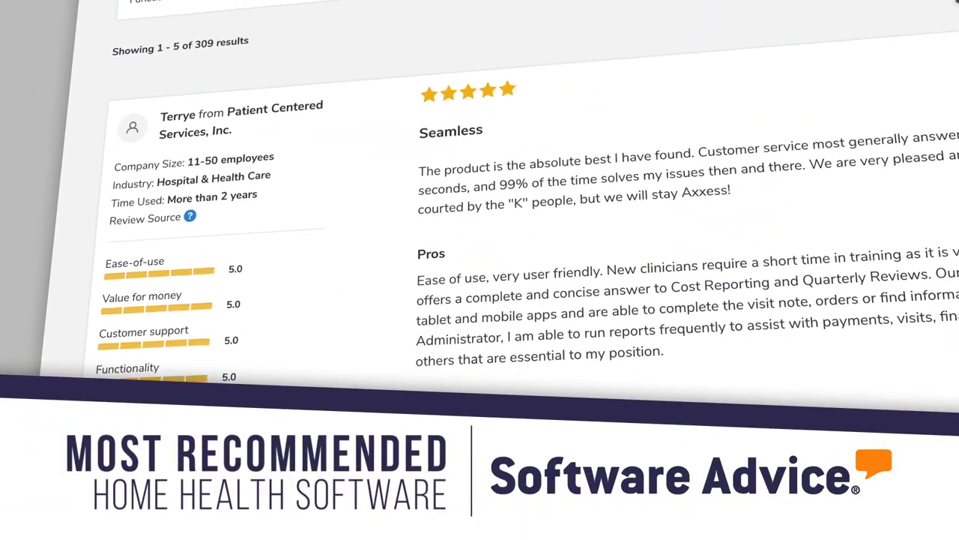